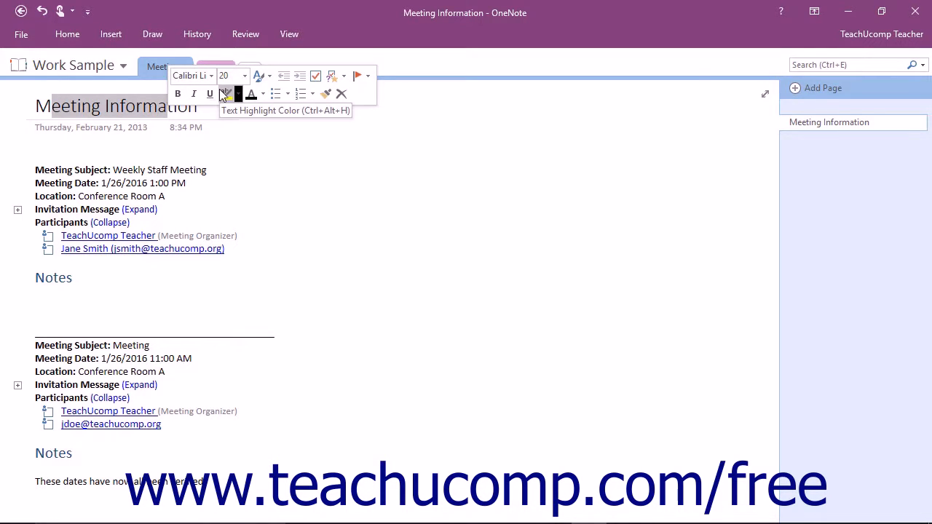
pyautogui.moveTo(231, 76)
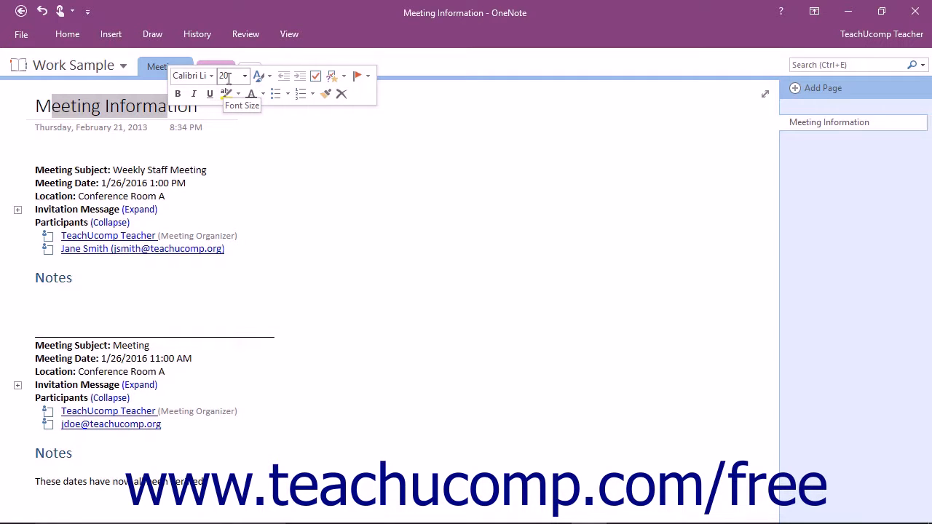